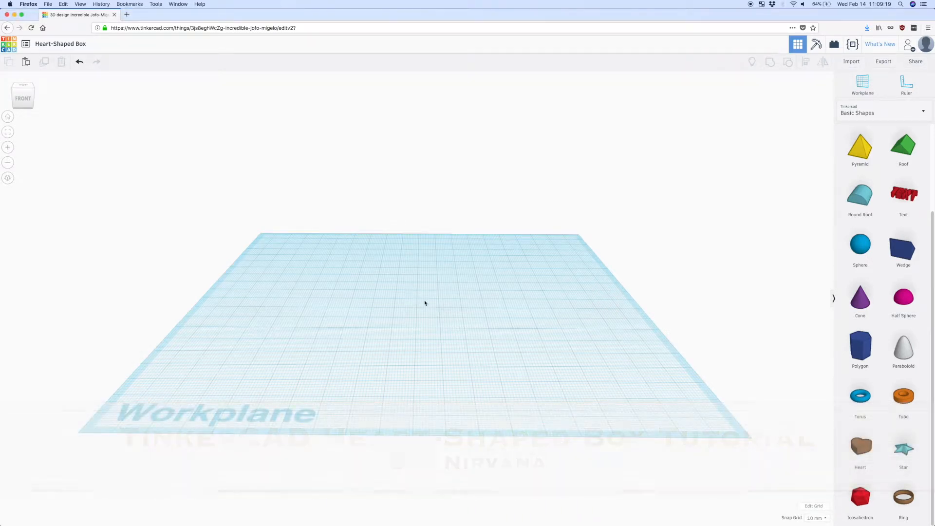
- Place a Heart from Basic Shapes on the workplane and select it for resizing
{"action": "left_click", "coordinate": [860, 446]}
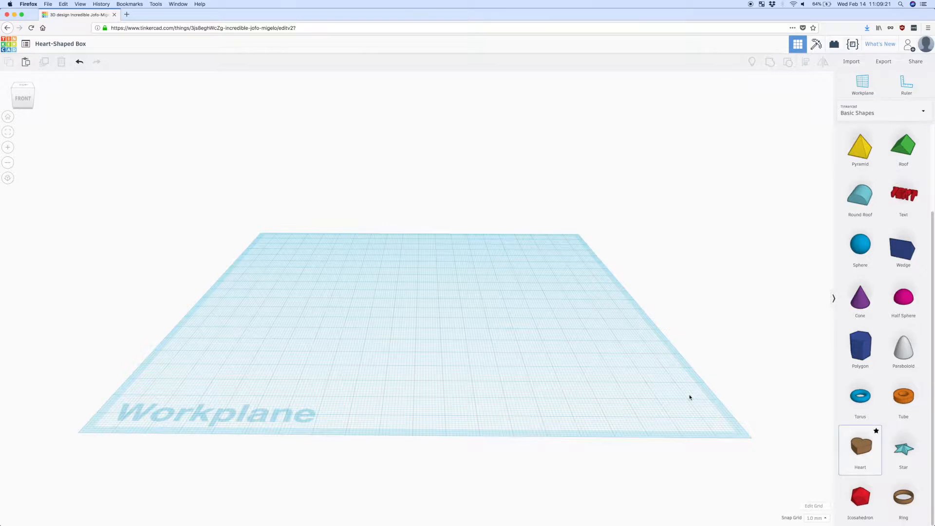
{"action": "left_click", "coordinate": [860, 448]}
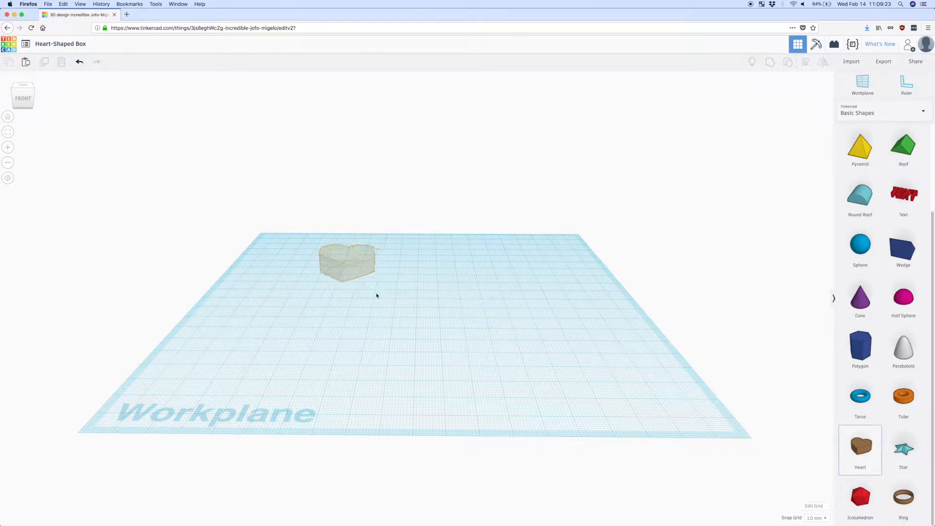
{"action": "left_click", "coordinate": [348, 261]}
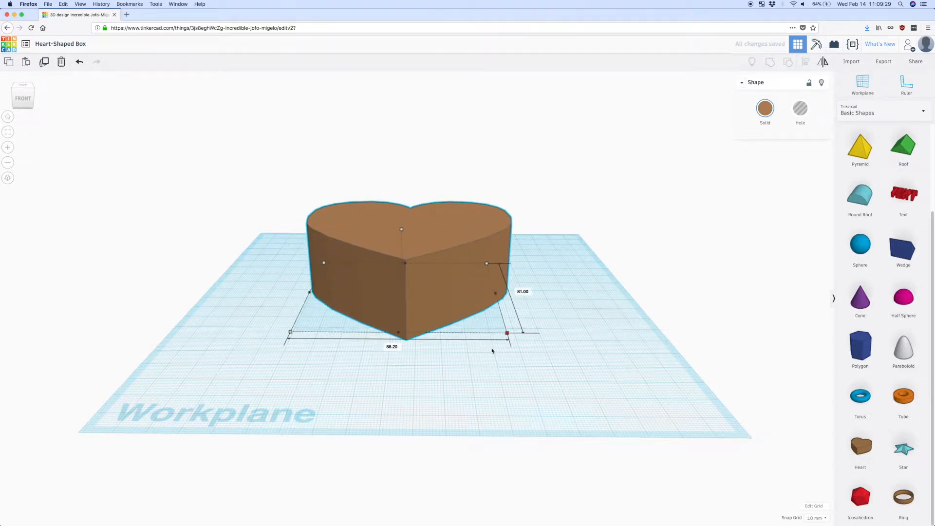
- Enlarge the heart to about 101 × 93 mm and recolour it red
{"action": "left_click_drag", "start_coordinate": [507, 333], "coordinate": [544, 346]}
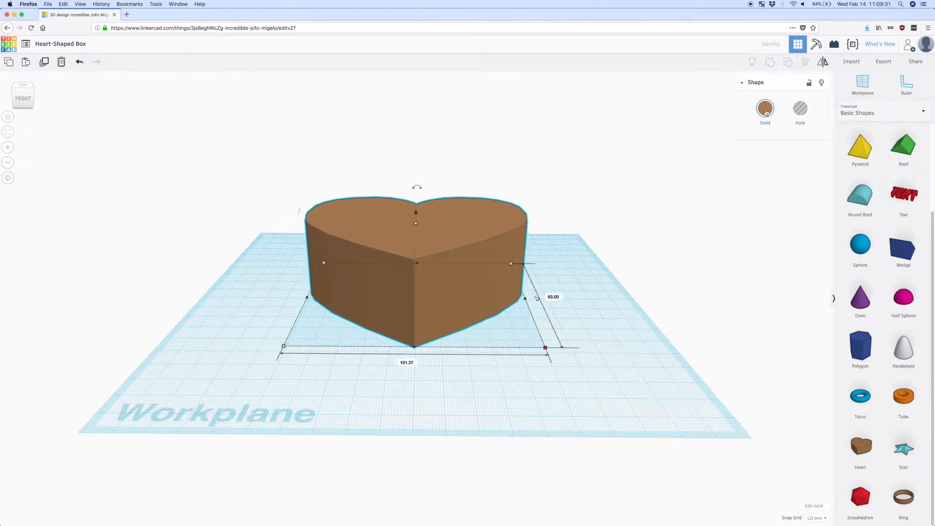
{"action": "left_click", "coordinate": [766, 110]}
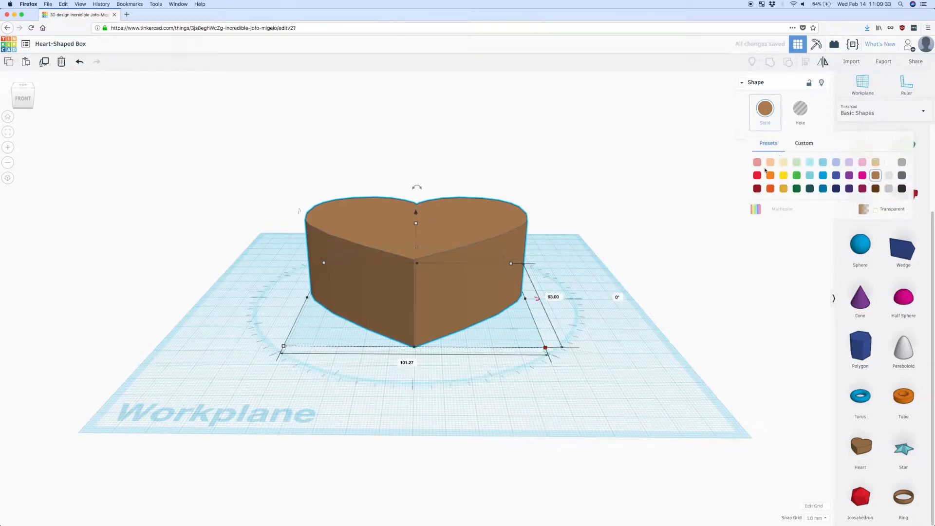
{"action": "left_click", "coordinate": [758, 175]}
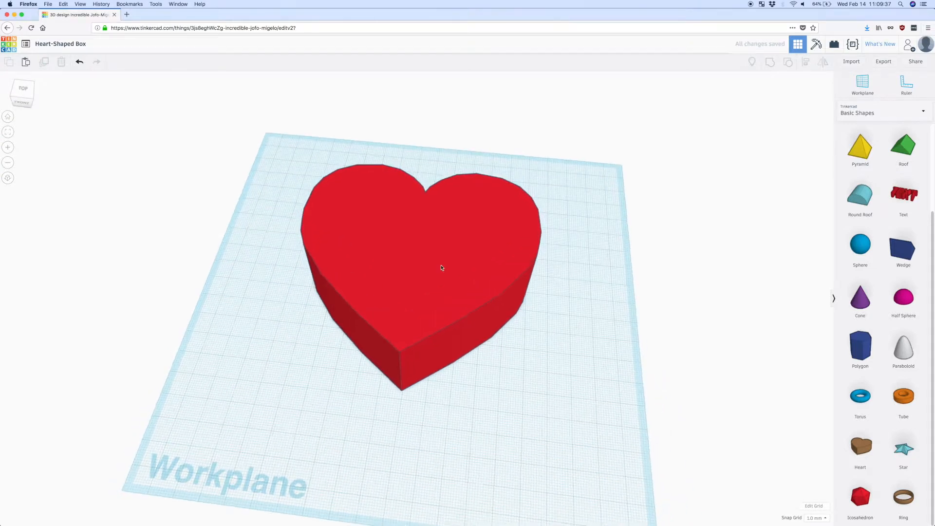
{"action": "left_click", "coordinate": [441, 267]}
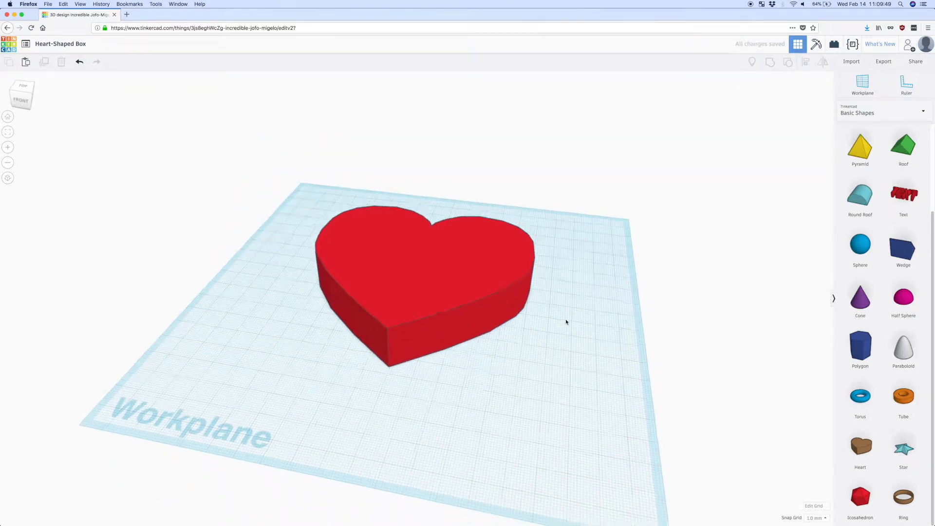
- Duplicate the heart into a copy on the right and a flattened copy raised at the back left
{"action": "left_click", "coordinate": [418, 281]}
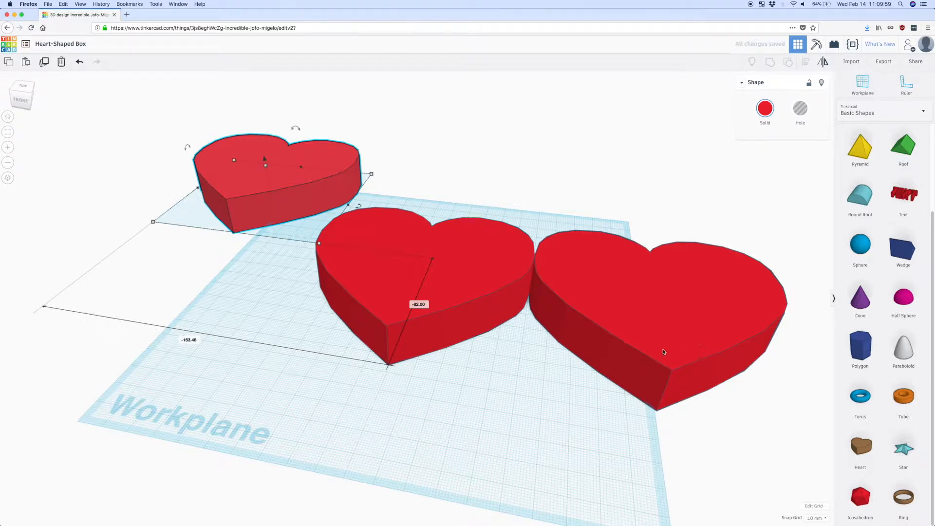
{"action": "left_click", "coordinate": [663, 352]}
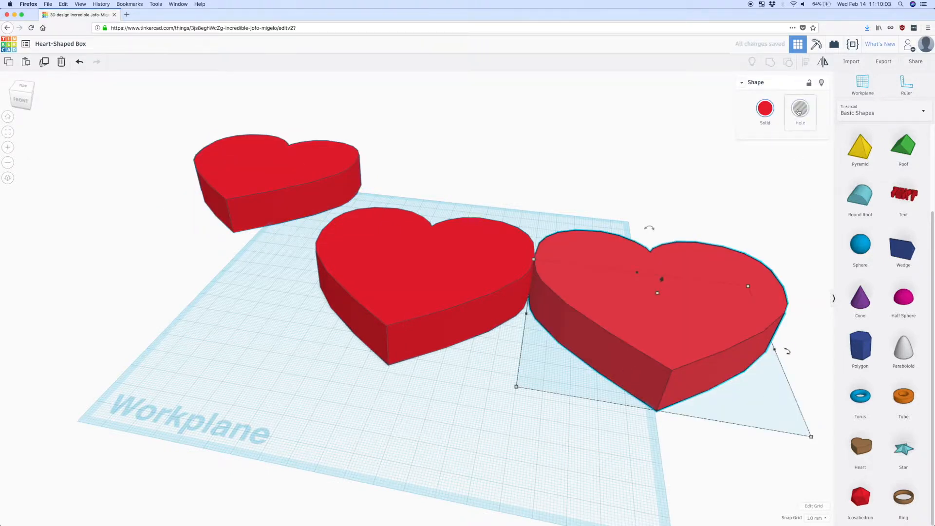
- Make the right copy a hole, shrink it slightly and centre it inside the red heart with Align
{"action": "left_click", "coordinate": [800, 111]}
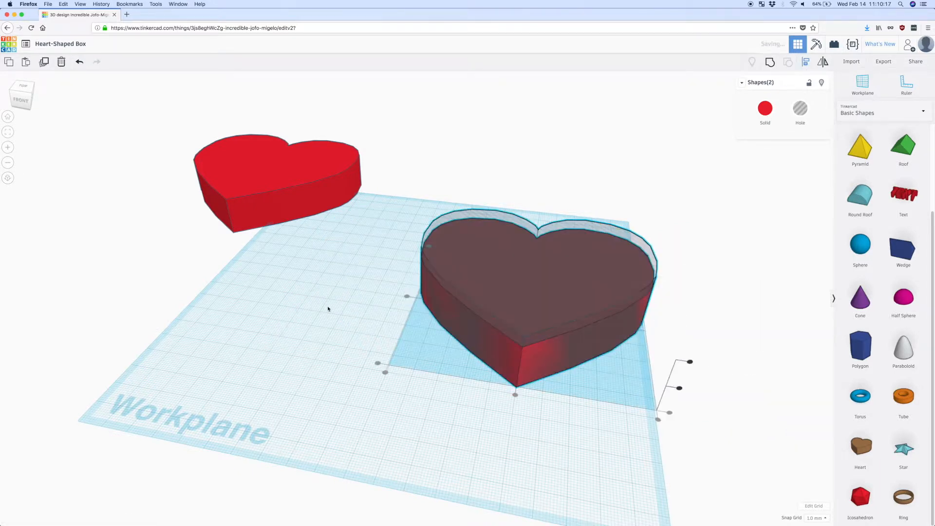
{"action": "mouse_move", "coordinate": [472, 402]}
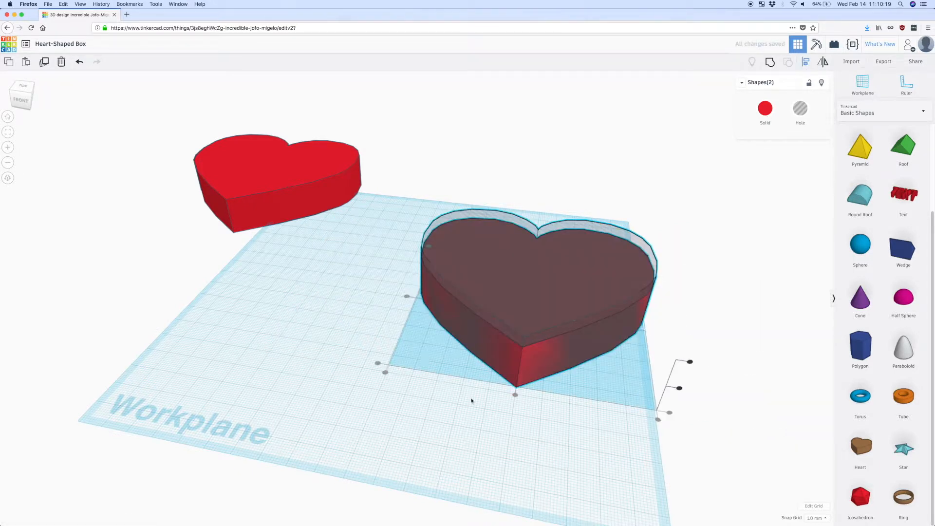
{"action": "left_click", "coordinate": [533, 304]}
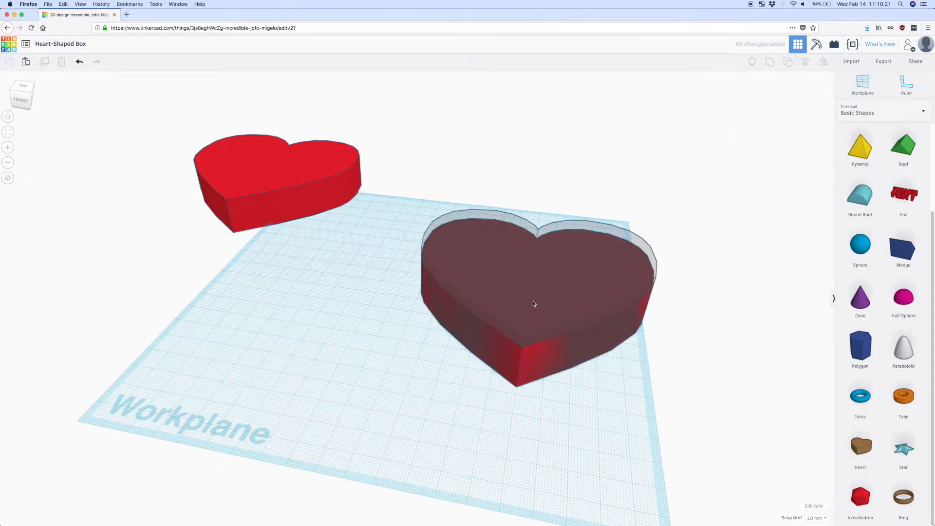
{"action": "left_click", "coordinate": [534, 303]}
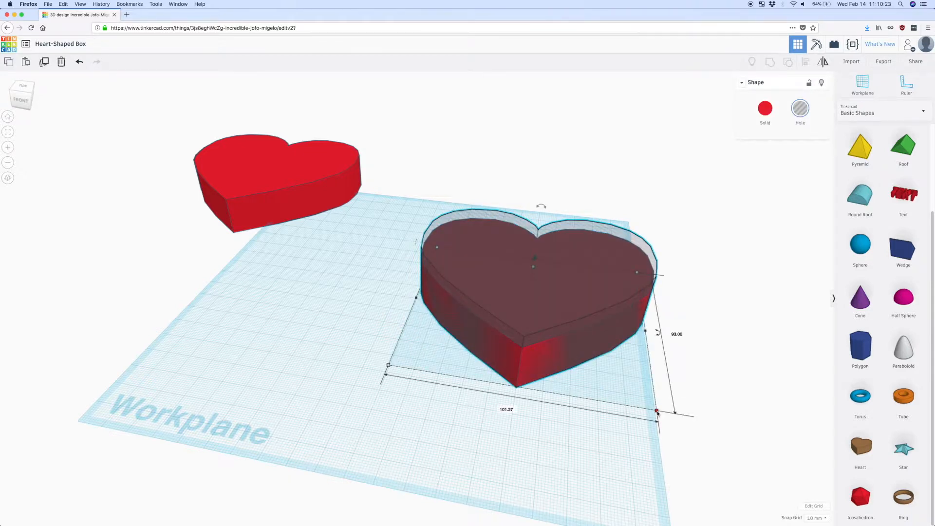
{"action": "left_click_drag", "start_coordinate": [655, 411], "coordinate": [644, 402]}
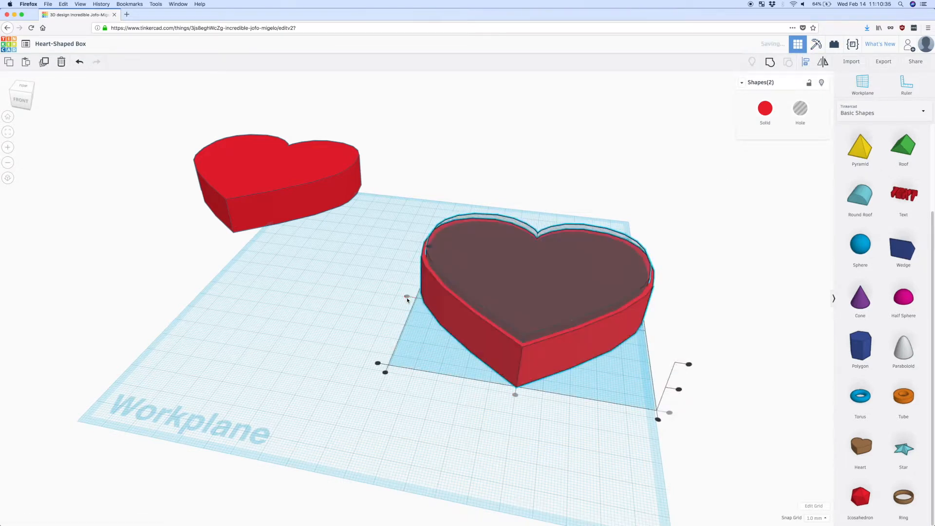
{"action": "left_click", "coordinate": [312, 346]}
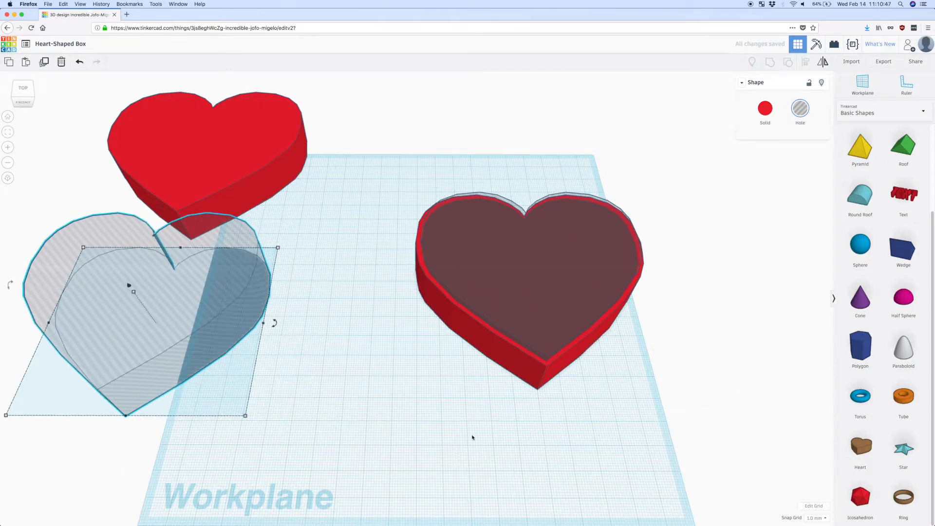
{"action": "mouse_move", "coordinate": [545, 323]}
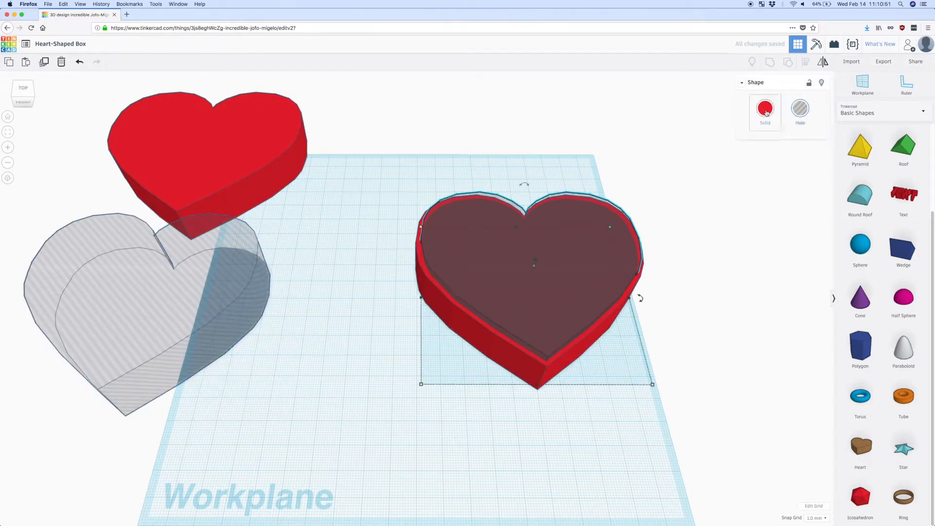
- Duplicate a solid red heart over the base and bring up its colour choices
{"action": "left_click", "coordinate": [766, 111]}
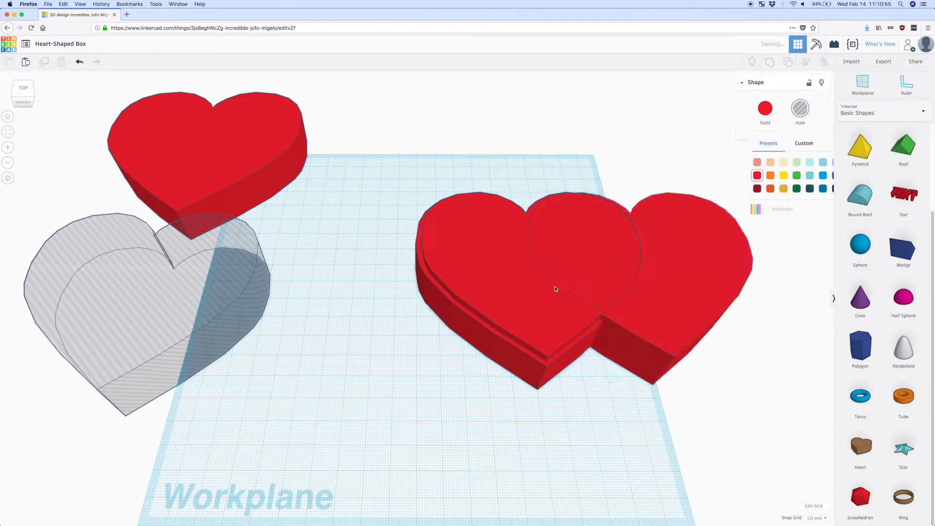
- Make the extra heart a hole about 95 × 87 mm aligned over the base, leaving thin walls
{"action": "left_click", "coordinate": [690, 290]}
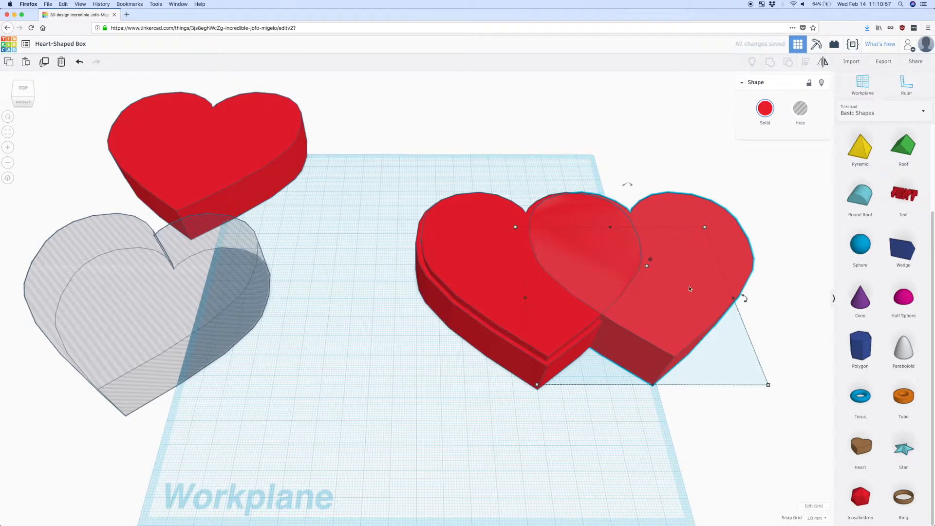
{"action": "left_click", "coordinate": [799, 111]}
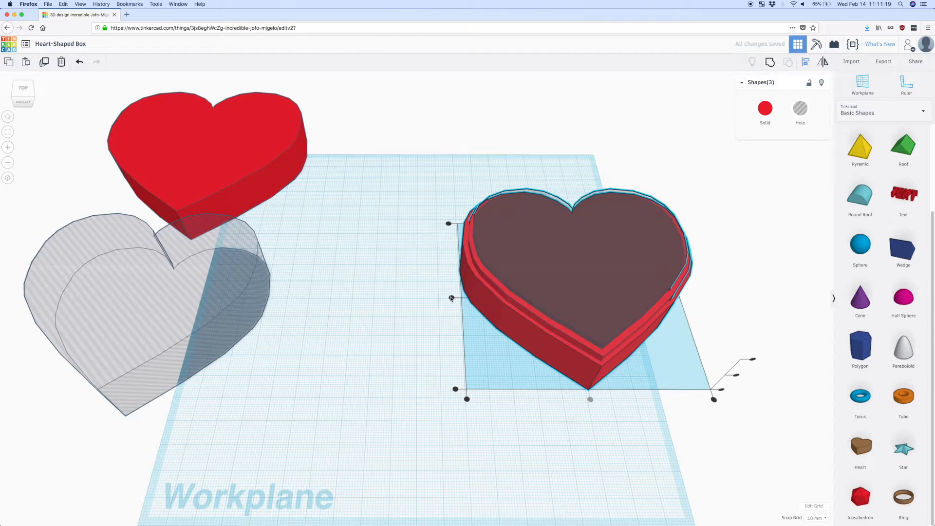
{"action": "mouse_move", "coordinate": [474, 318]}
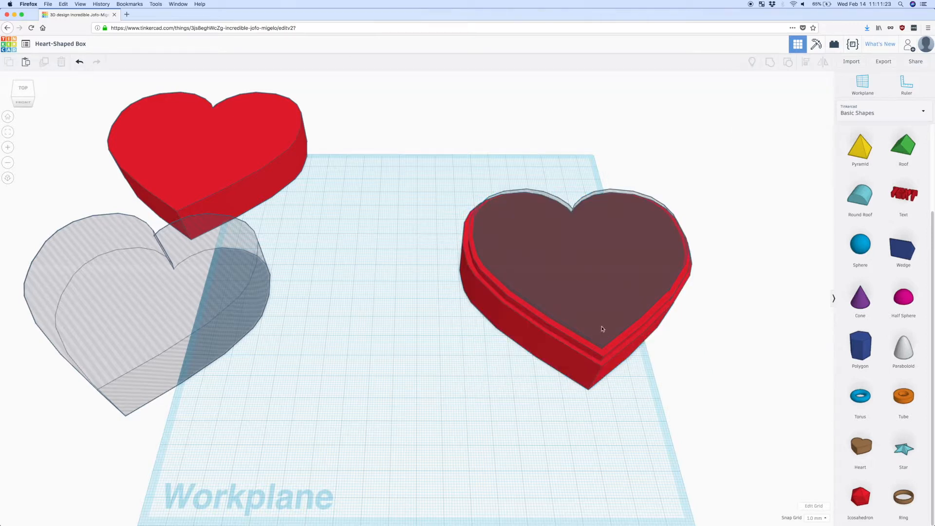
{"action": "left_click", "coordinate": [601, 329]}
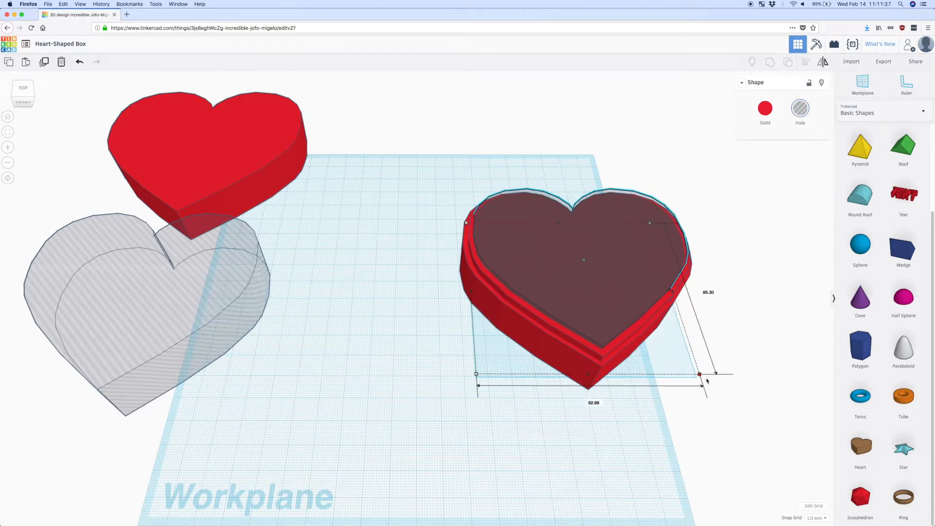
{"action": "left_click_drag", "start_coordinate": [700, 373], "coordinate": [711, 380]}
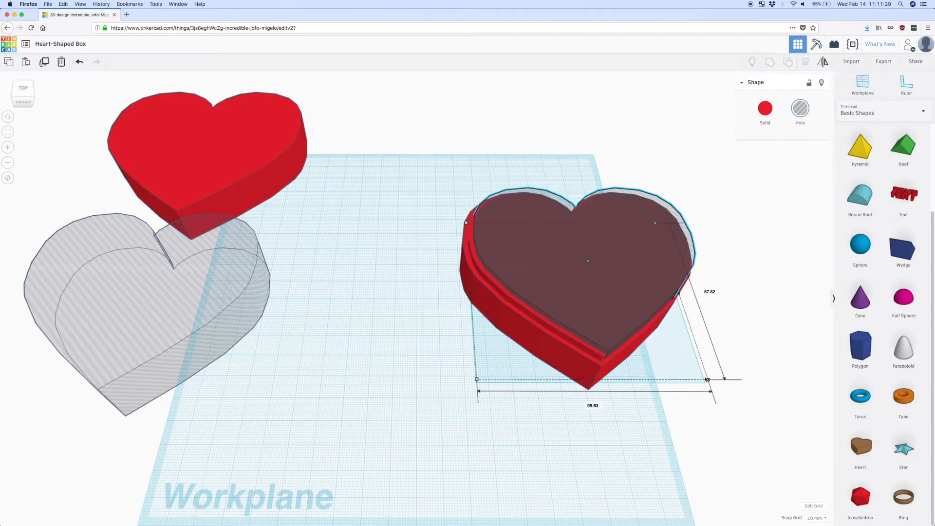
{"action": "left_click_drag", "start_coordinate": [707, 380], "coordinate": [703, 377]}
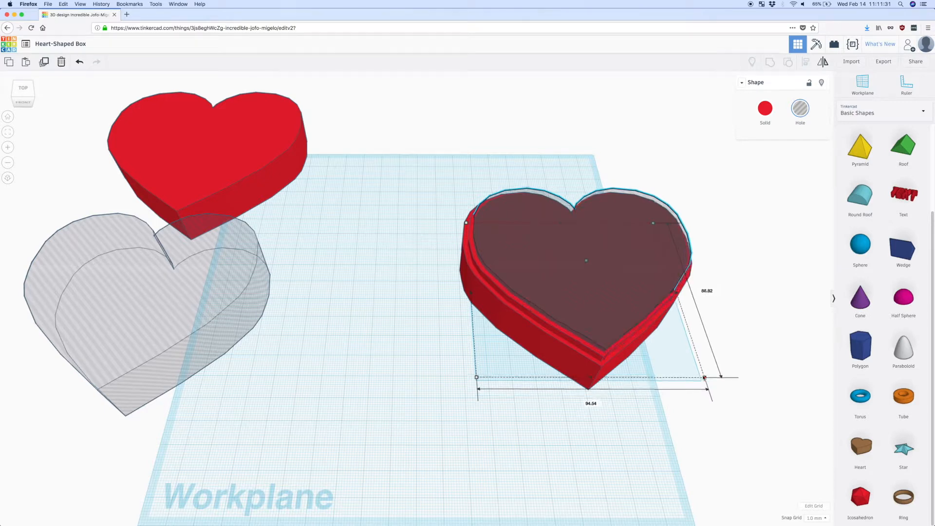
{"action": "left_click", "coordinate": [624, 455]}
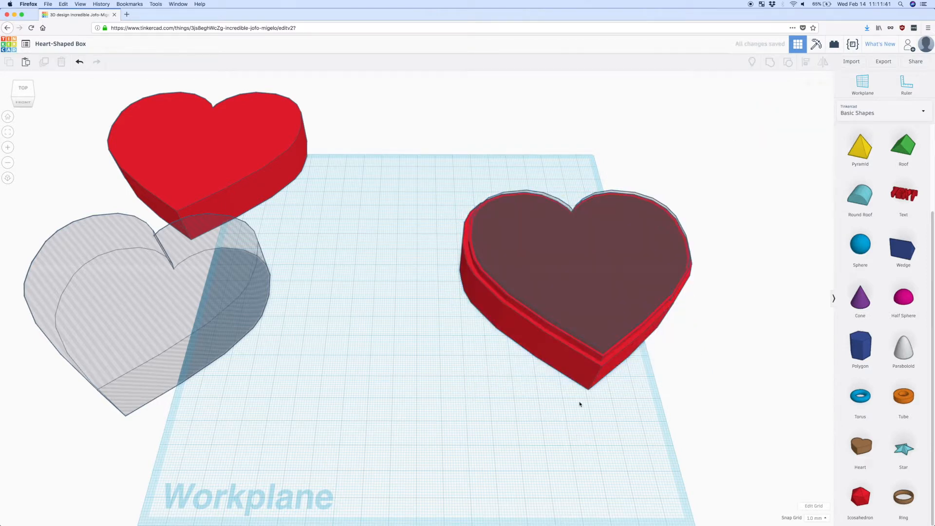
- Group the base hearts with the hole into an open heart box with an inner lip
{"action": "left_click", "coordinate": [576, 269]}
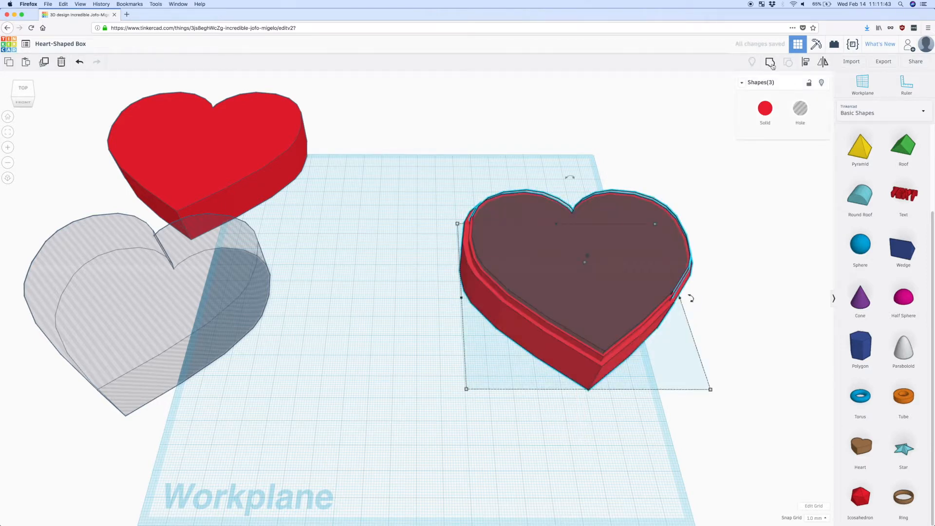
{"action": "left_click", "coordinate": [769, 61]}
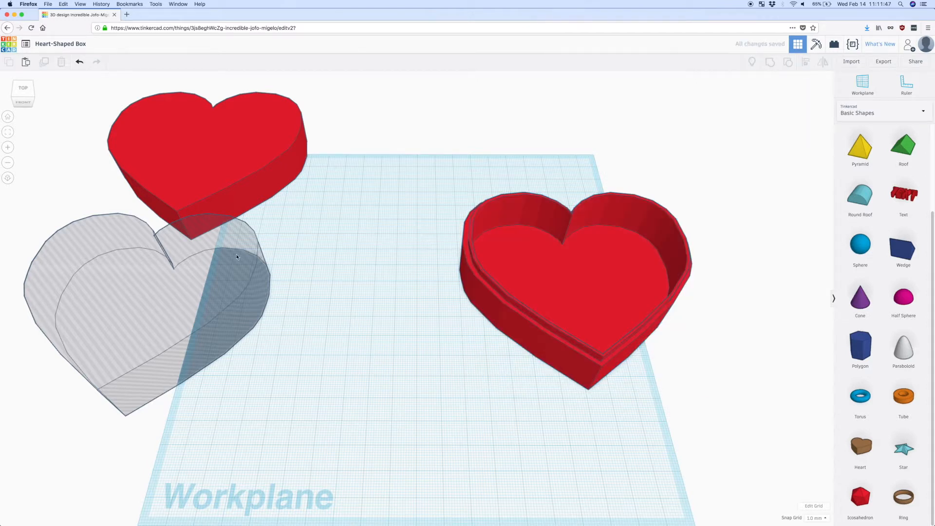
{"action": "mouse_move", "coordinate": [304, 232]}
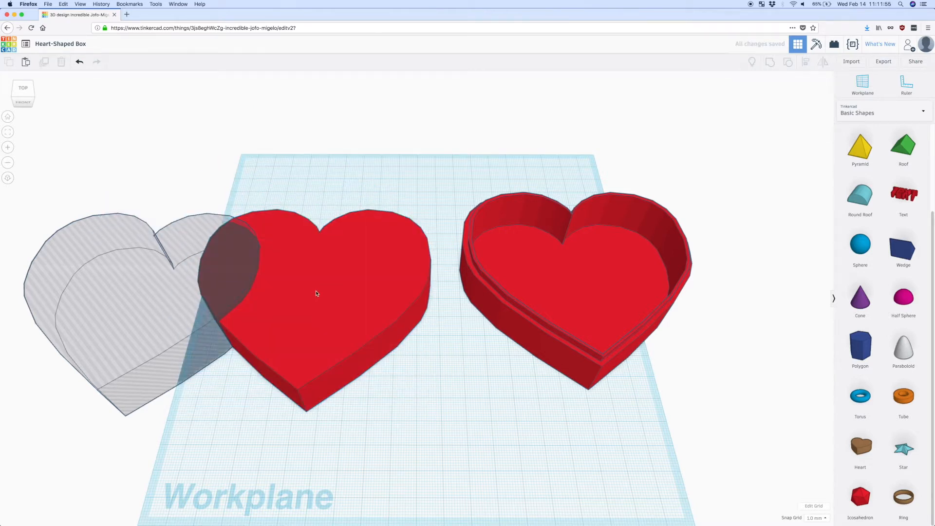
- Lower the lid heart's height and group it with a hole heart into a shallow shell
{"action": "left_click", "coordinate": [316, 293]}
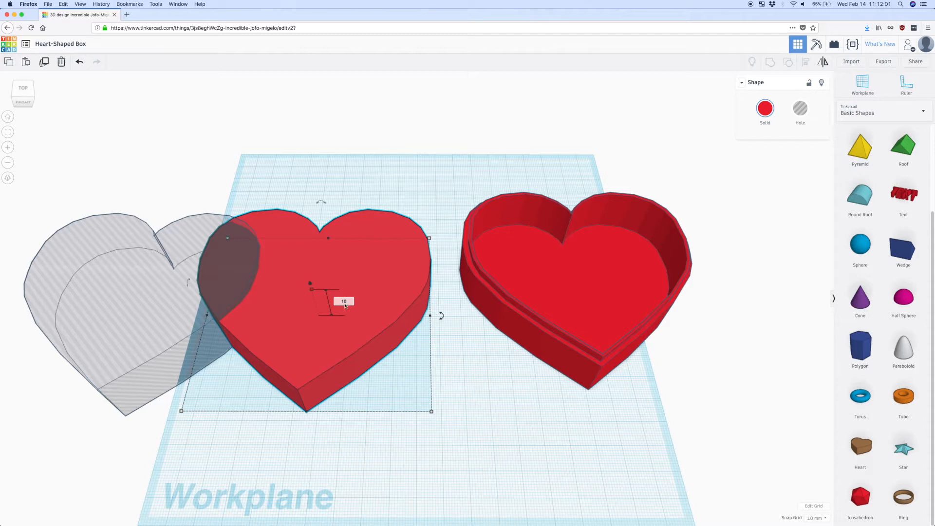
{"action": "left_click", "coordinate": [326, 428]}
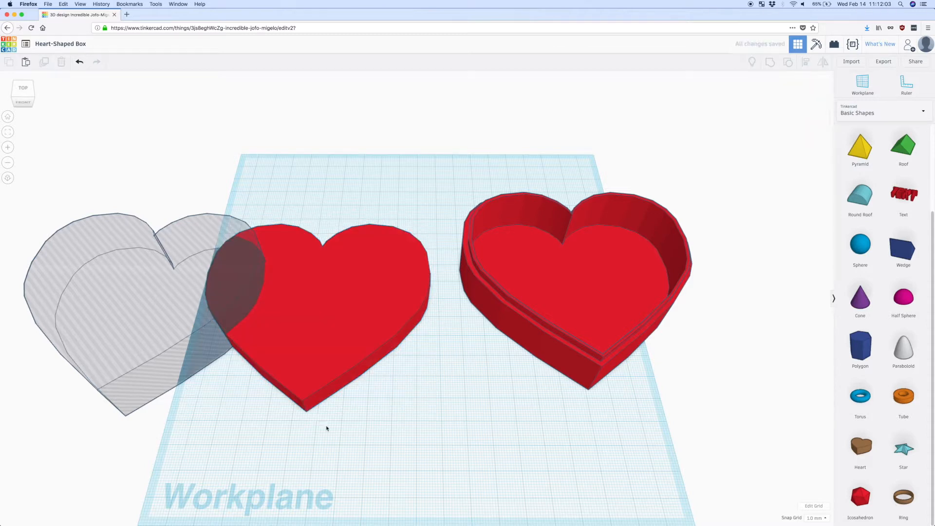
{"action": "left_click", "coordinate": [322, 298]}
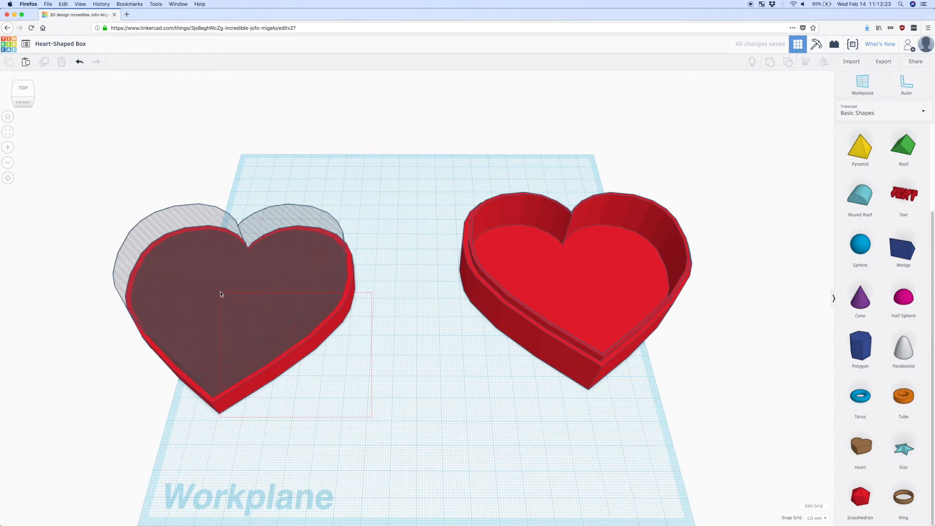
{"action": "left_click", "coordinate": [222, 294]}
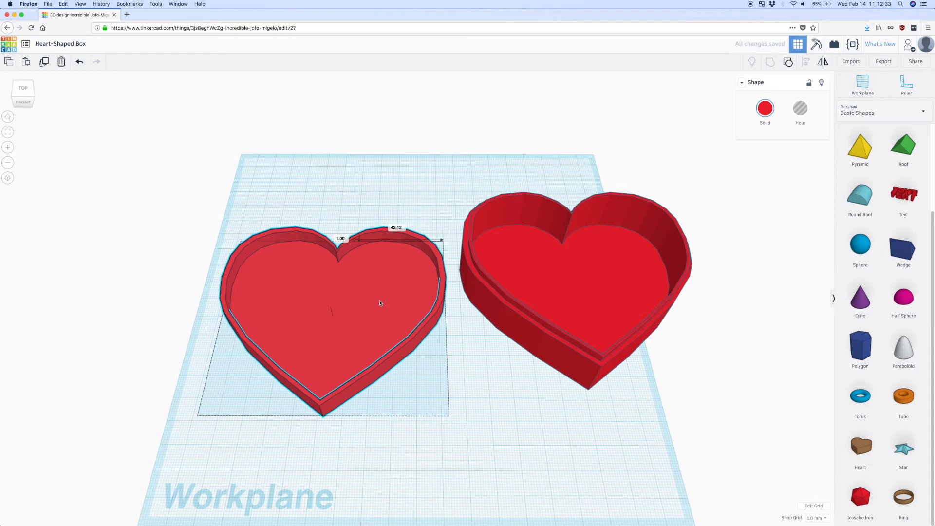
- Rotate the hollowed lid -180° and lift it about 46 mm above the workplane
{"action": "left_click", "coordinate": [338, 292]}
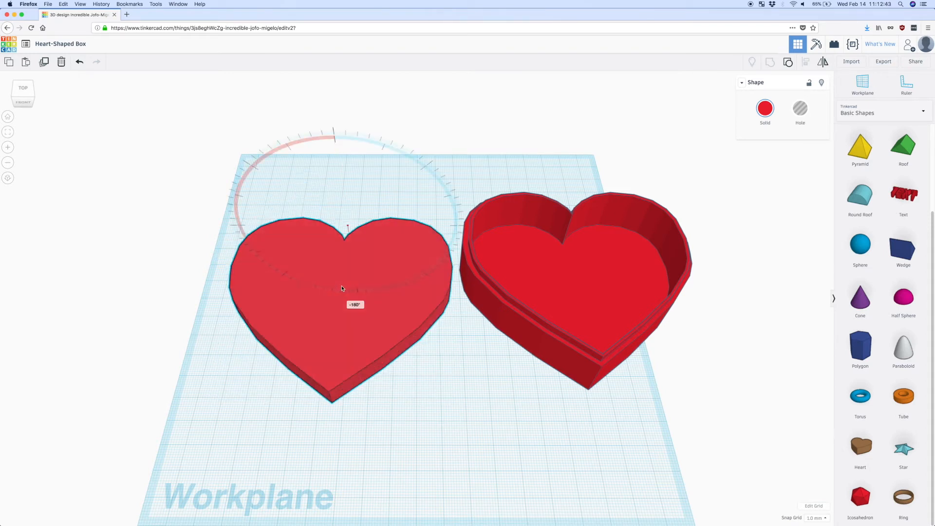
{"action": "left_click", "coordinate": [342, 288]}
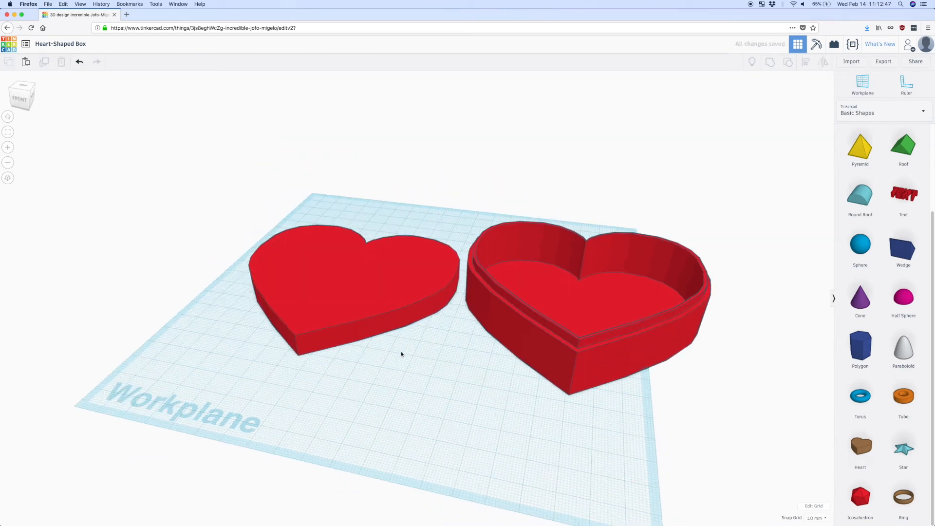
{"action": "left_click", "coordinate": [355, 286]}
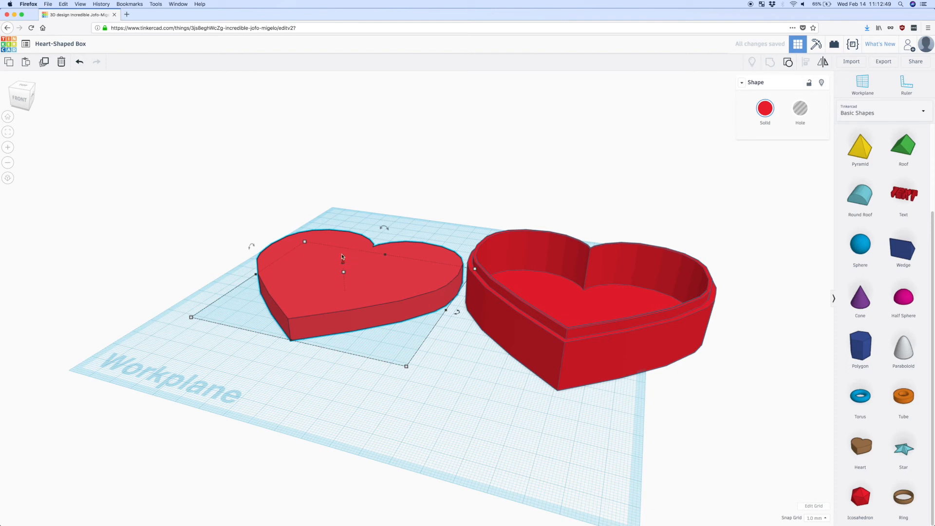
{"action": "left_click_drag", "start_coordinate": [343, 272], "coordinate": [343, 173]}
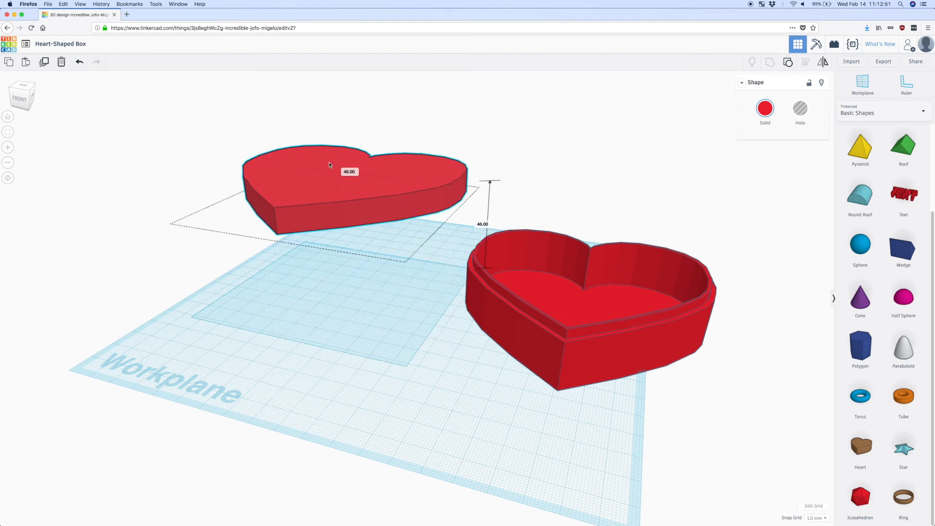